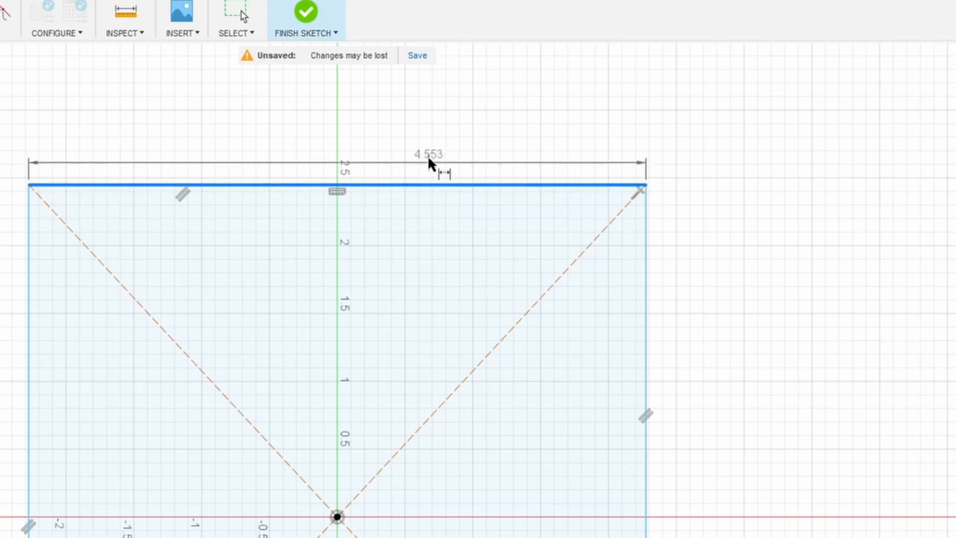
Set the centred rectangle's width dimension to 7.85 and dimension its height to 7.85.
double_click(426, 153)
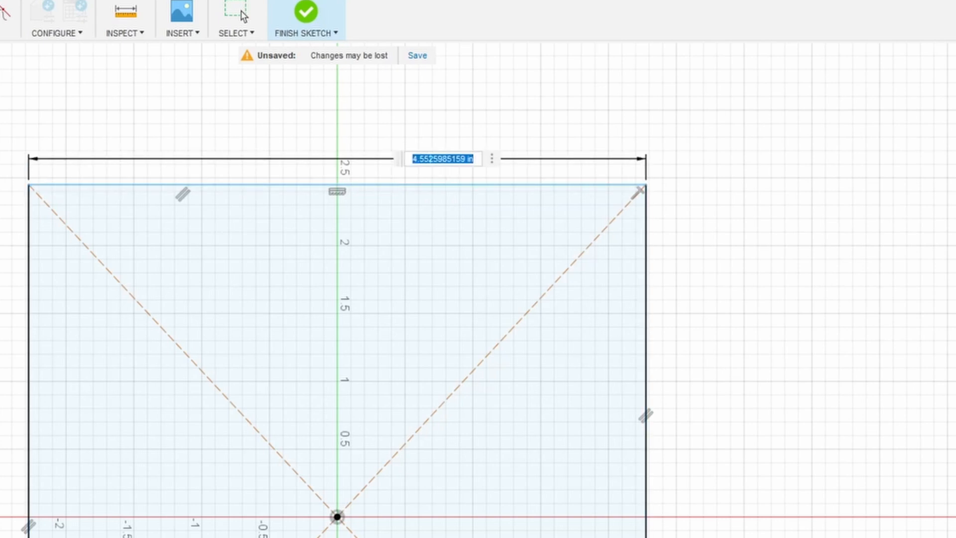
type("7")
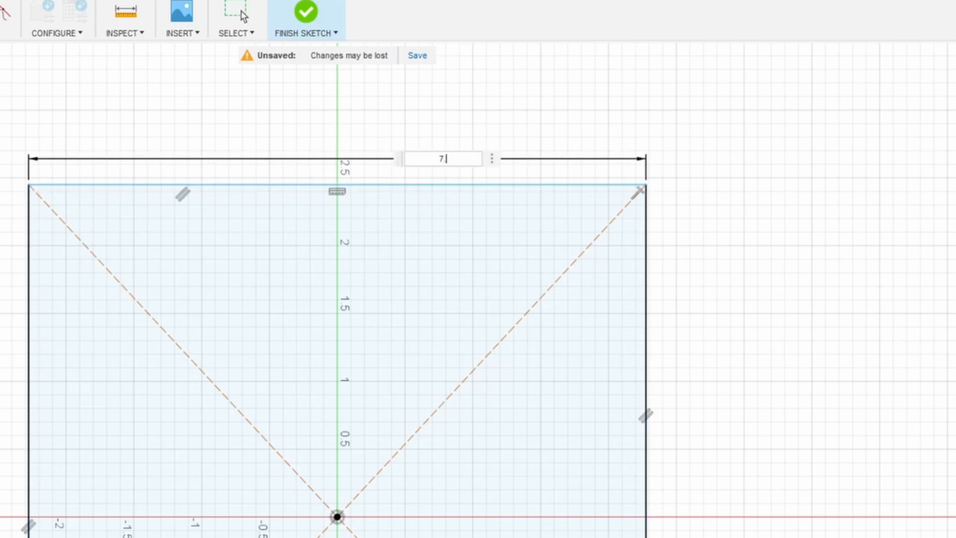
type(".8")
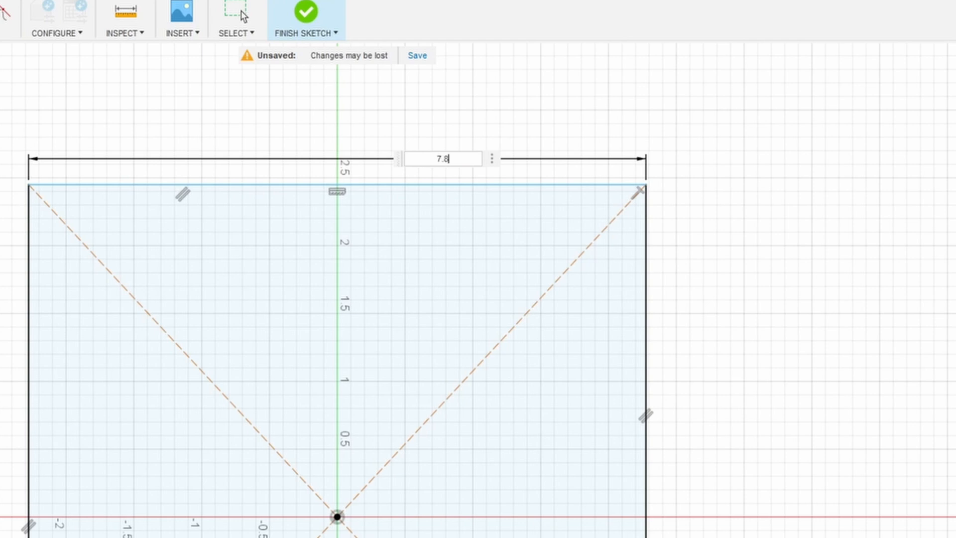
key("Return")
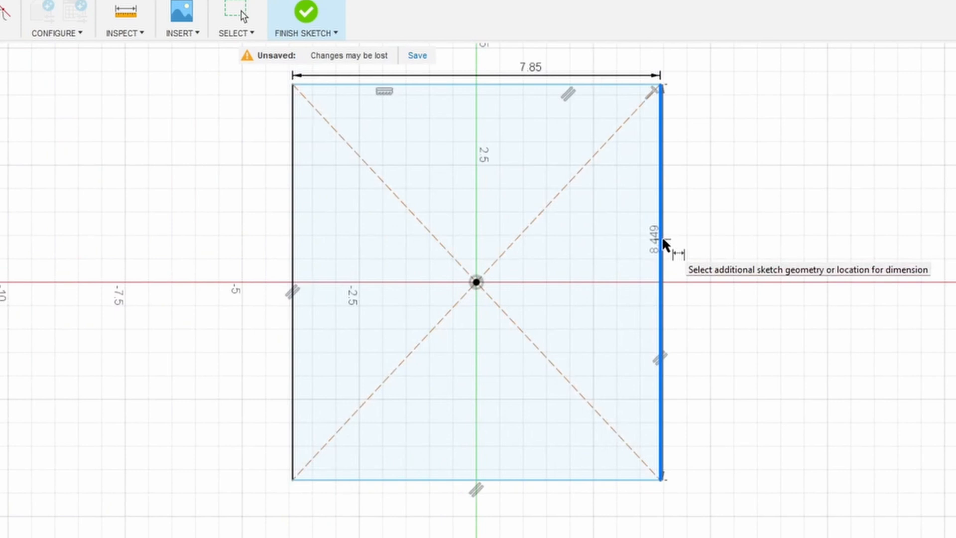
left_click(662, 232)
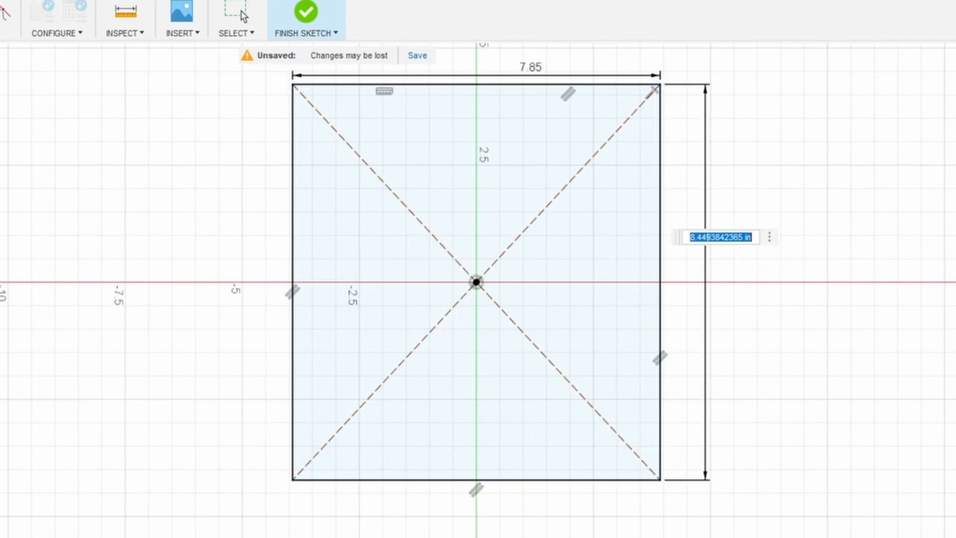
type("8")
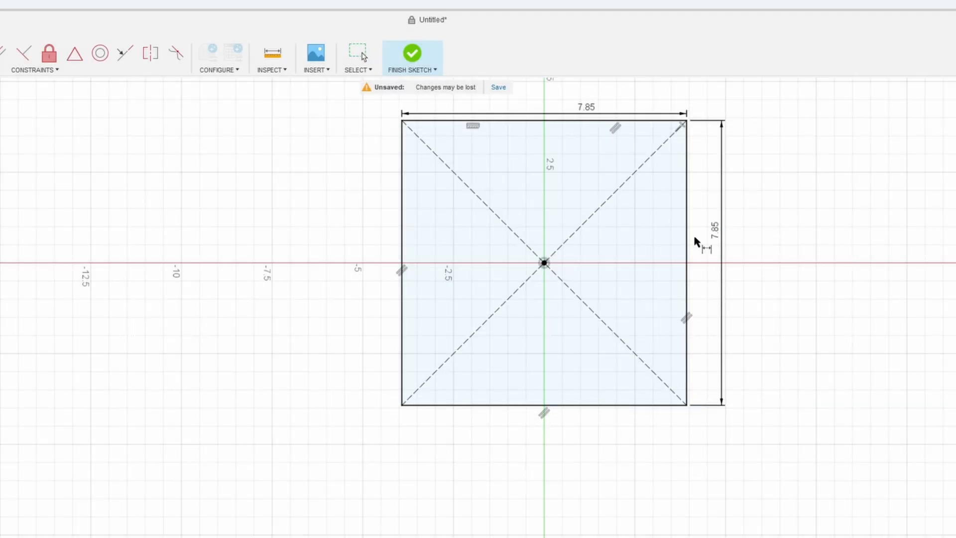
Pick the Center Rectangle tool to draw the larger outer border around the square.
left_click(412, 53)
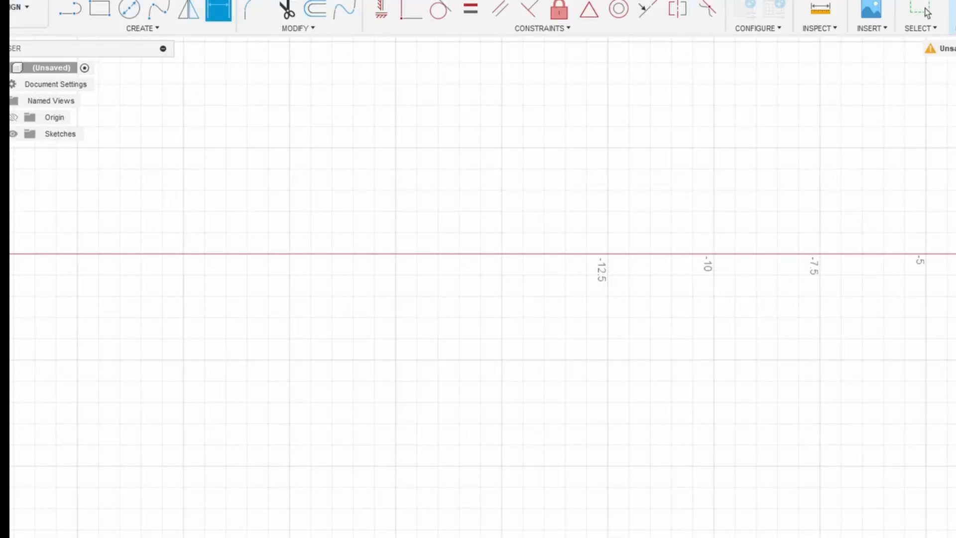
left_click(143, 28)
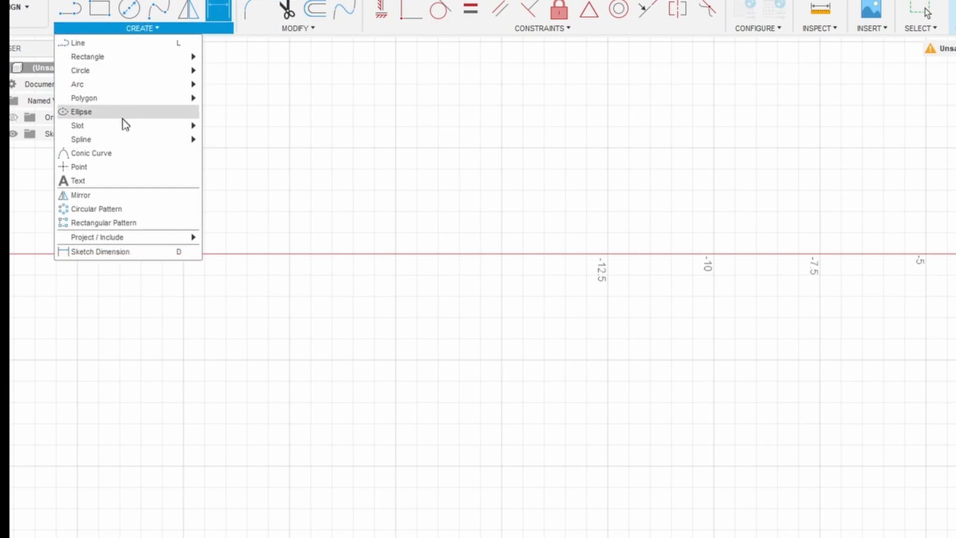
mouse_move(87, 57)
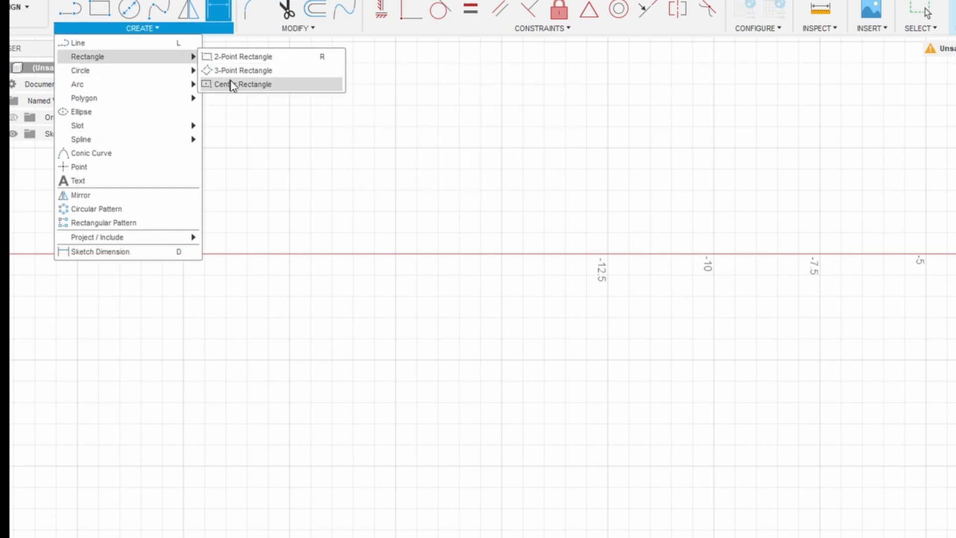
left_click(242, 84)
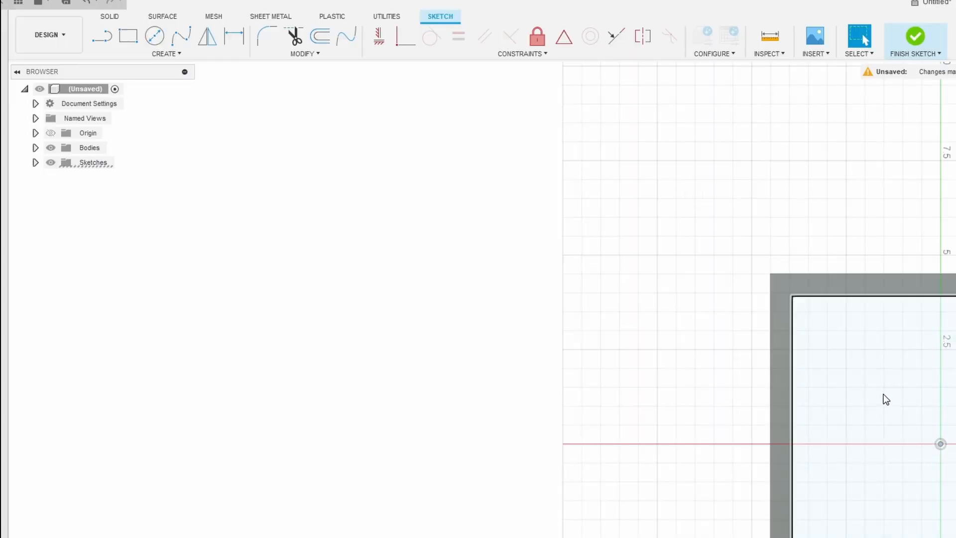
Switch to the 2-Point Rectangle tool to draw from the outer top-left corner.
left_click(166, 54)
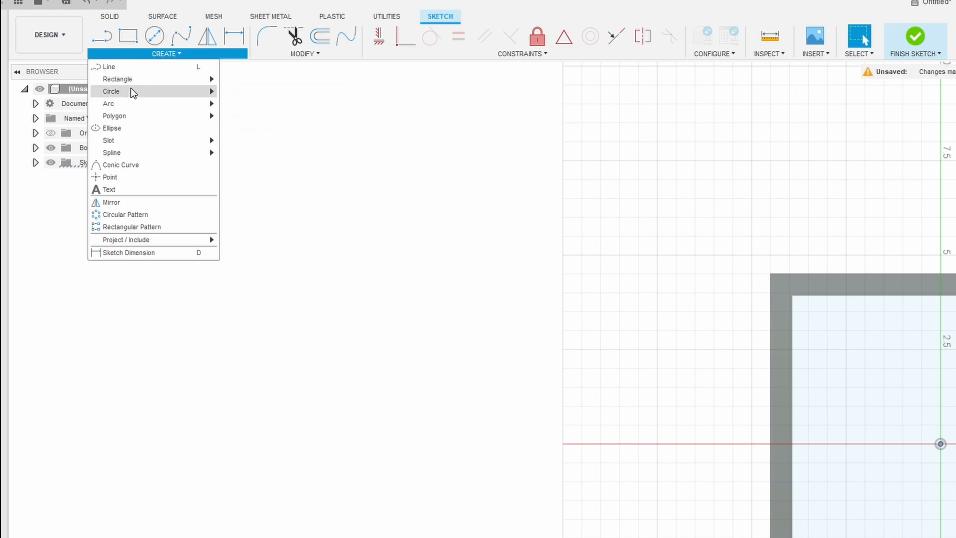
mouse_move(117, 79)
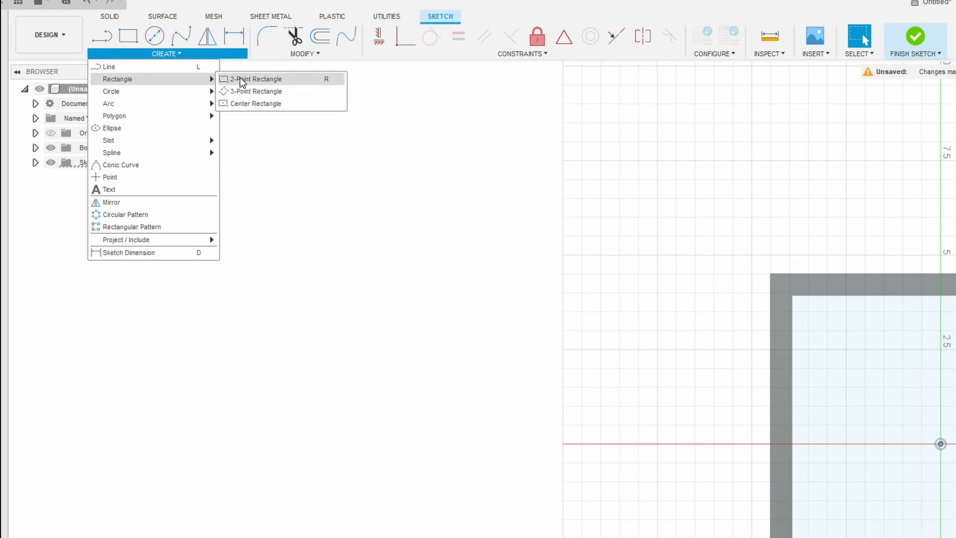
left_click(257, 79)
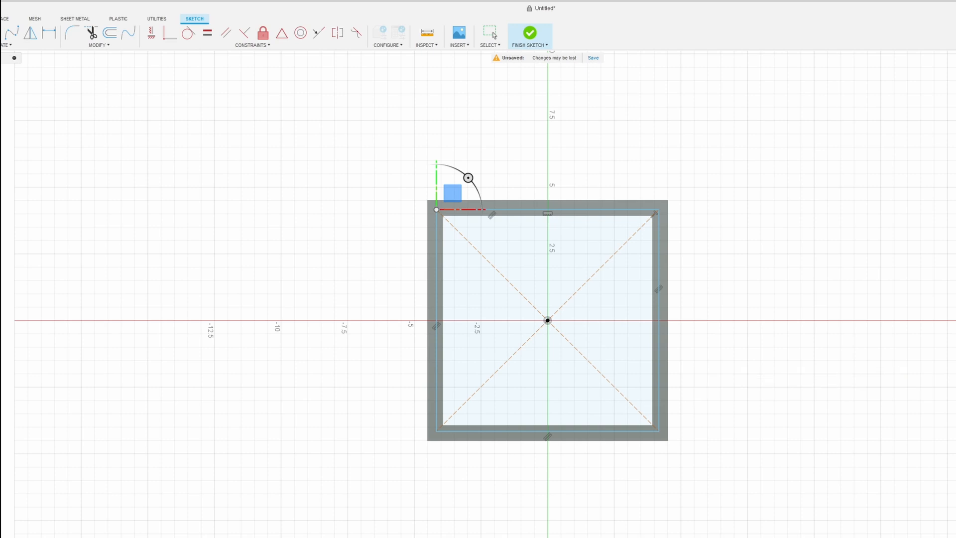
Finish the sketch so the frame profiles can be extruded.
left_click(529, 32)
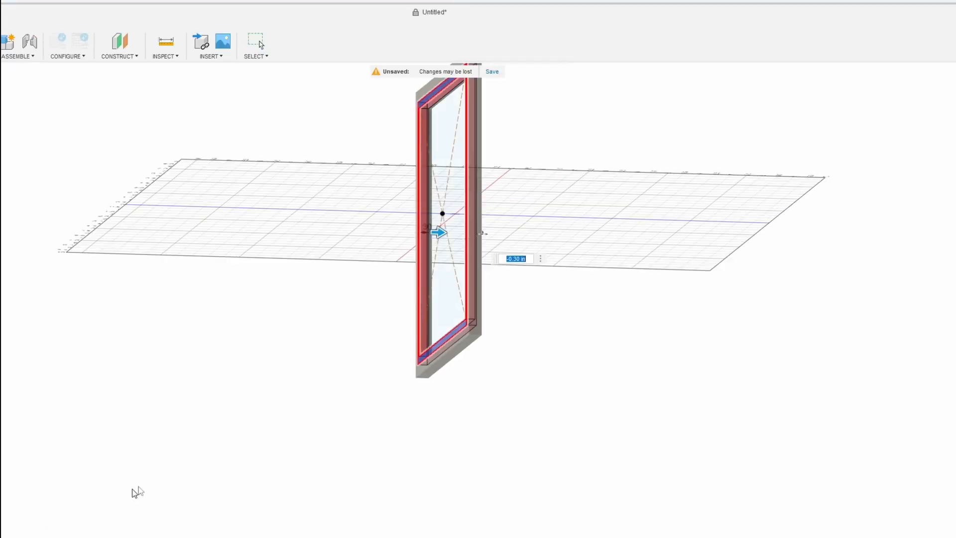
mouse_move(549, 264)
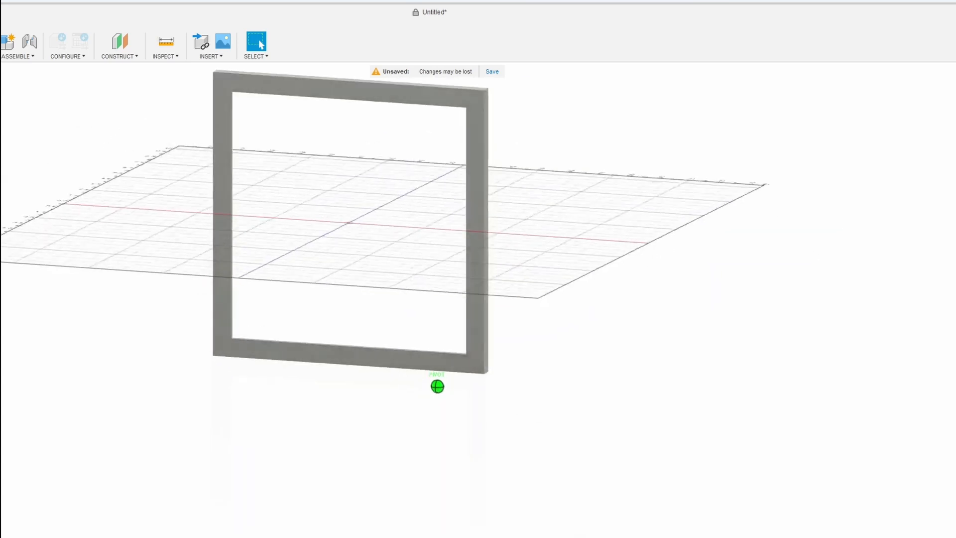
Export the frame design from the File menu with the name 'PictureFrame'.
left_click(230, 23)
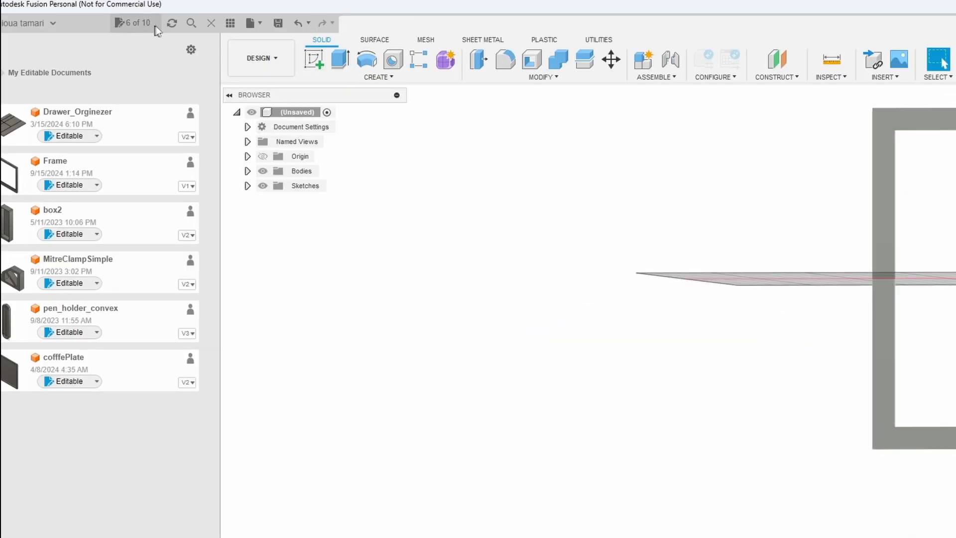
left_click(249, 23)
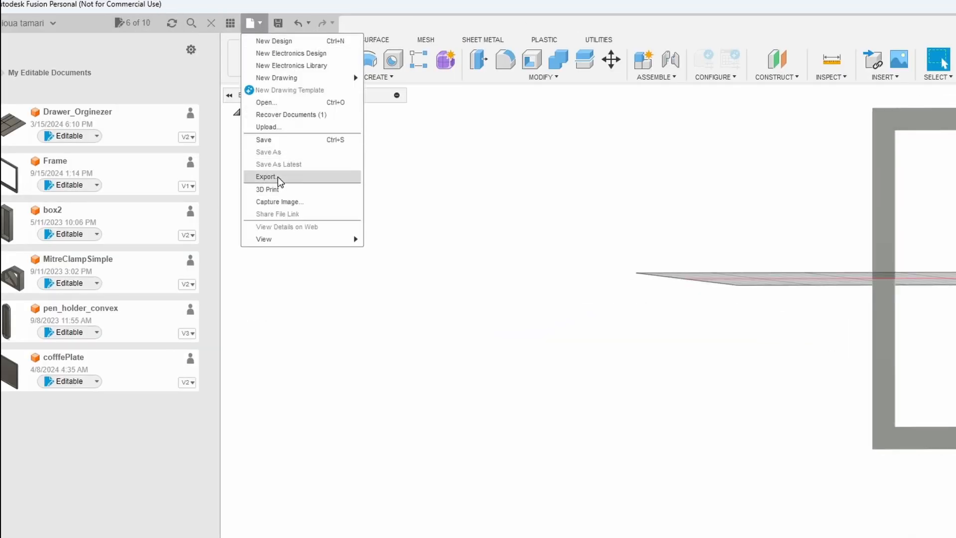
left_click(266, 177)
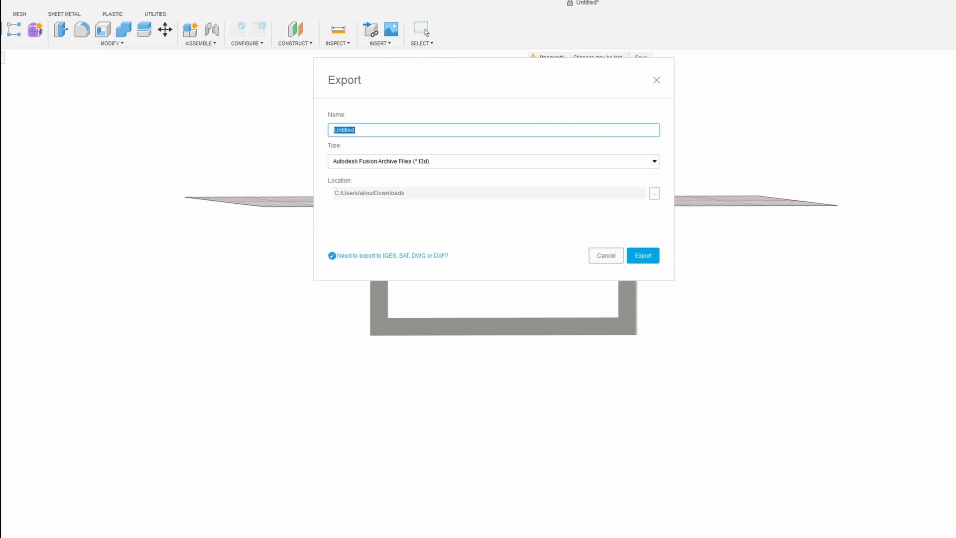
type("Pl")
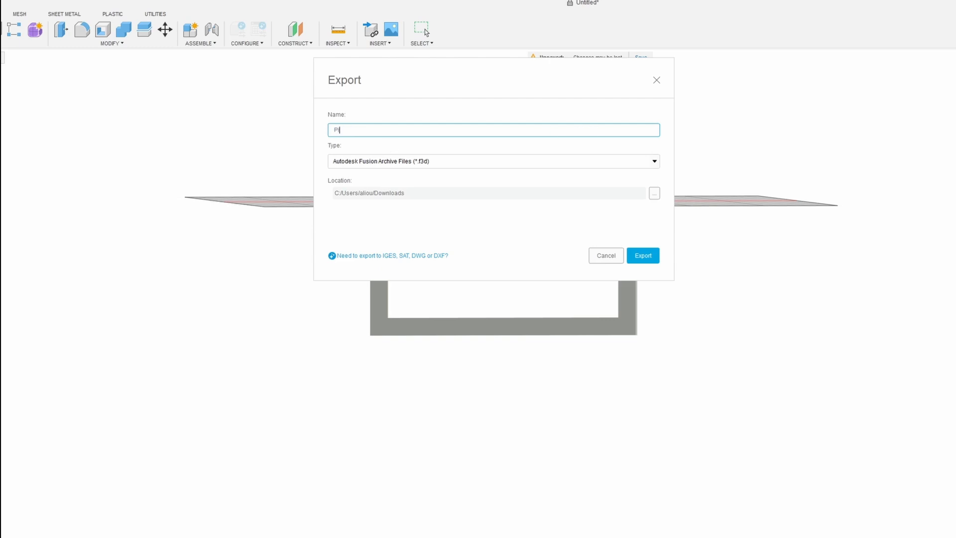
type("ictureFrame")
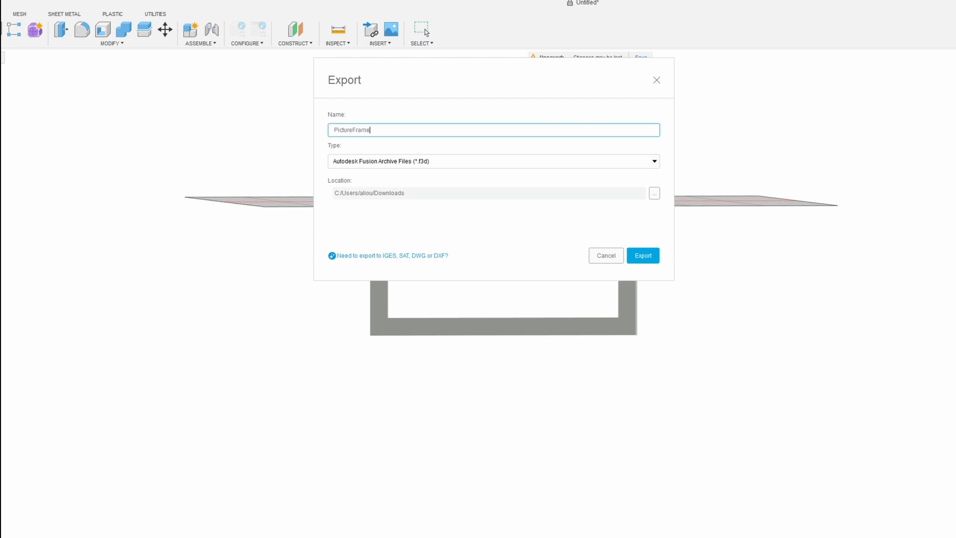
left_click(493, 161)
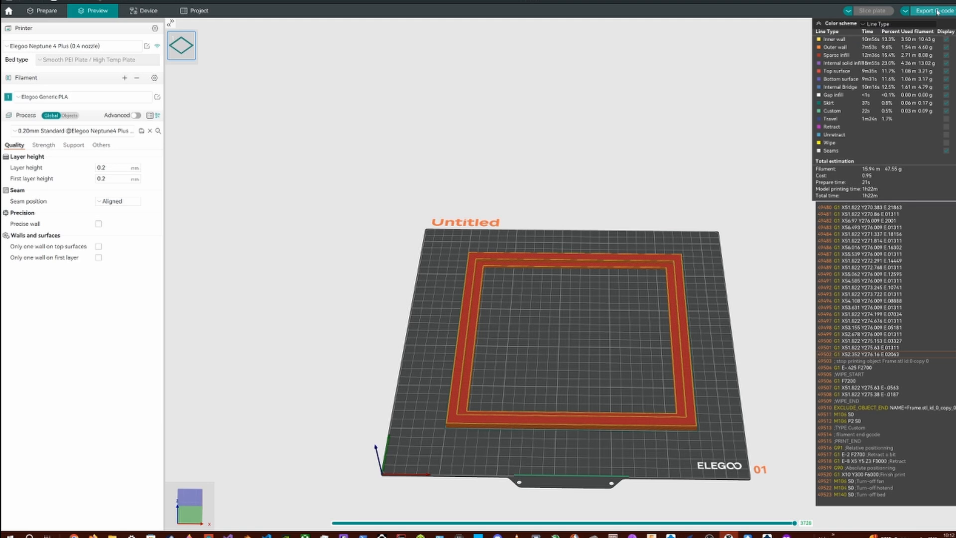
Start exporting the sliced frame's G-code from OrcaSlicer's Preview.
left_click(934, 10)
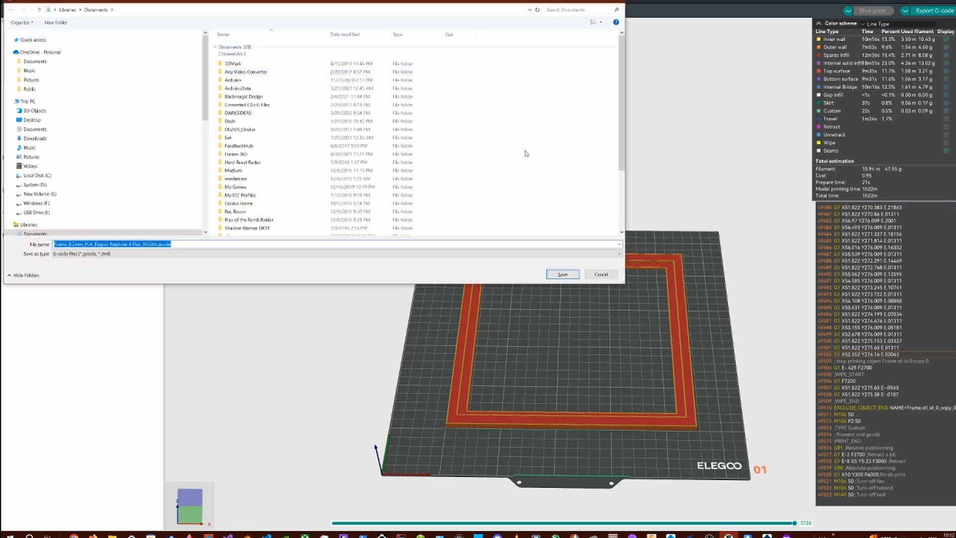